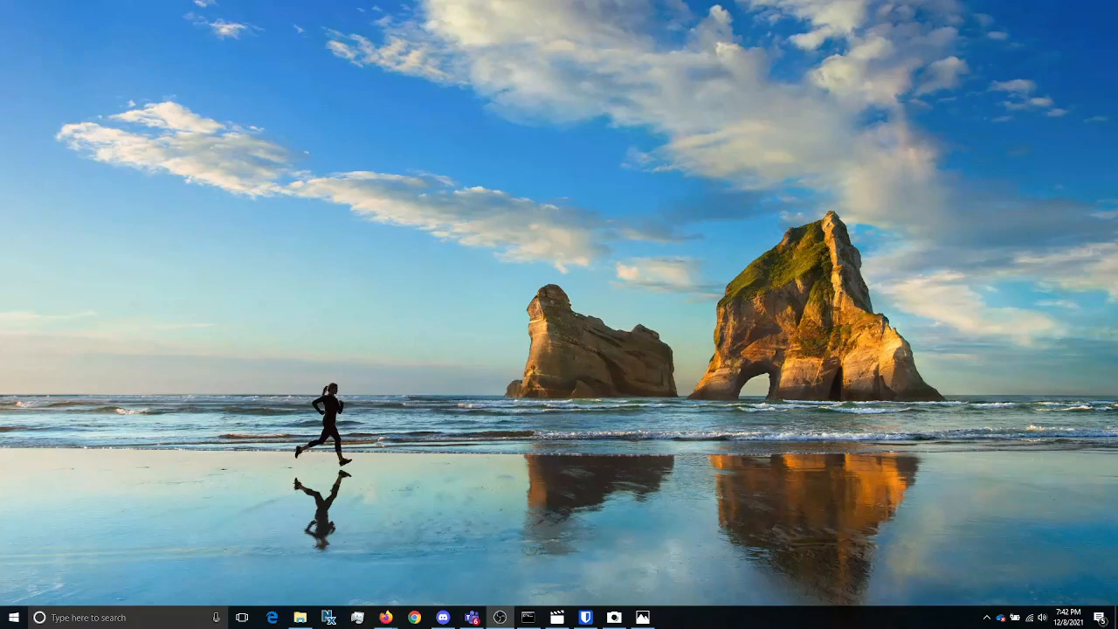
Bring up the Run dialog with Win+R
key("Win+r")
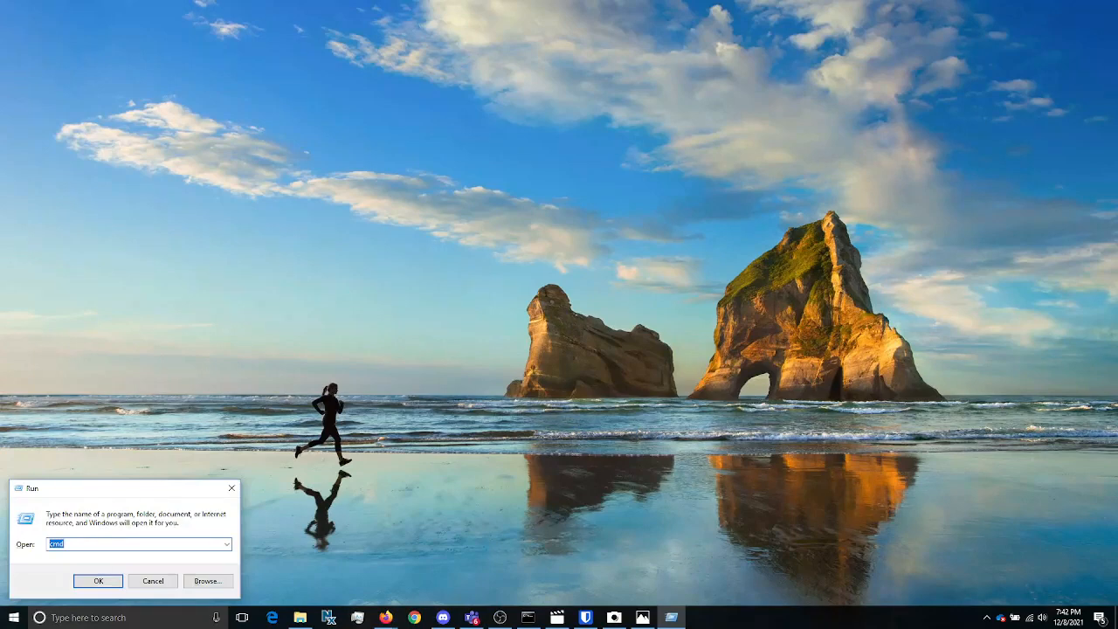
Launch cmd from Run and start an interactive nslookup session
left_click(97, 580)
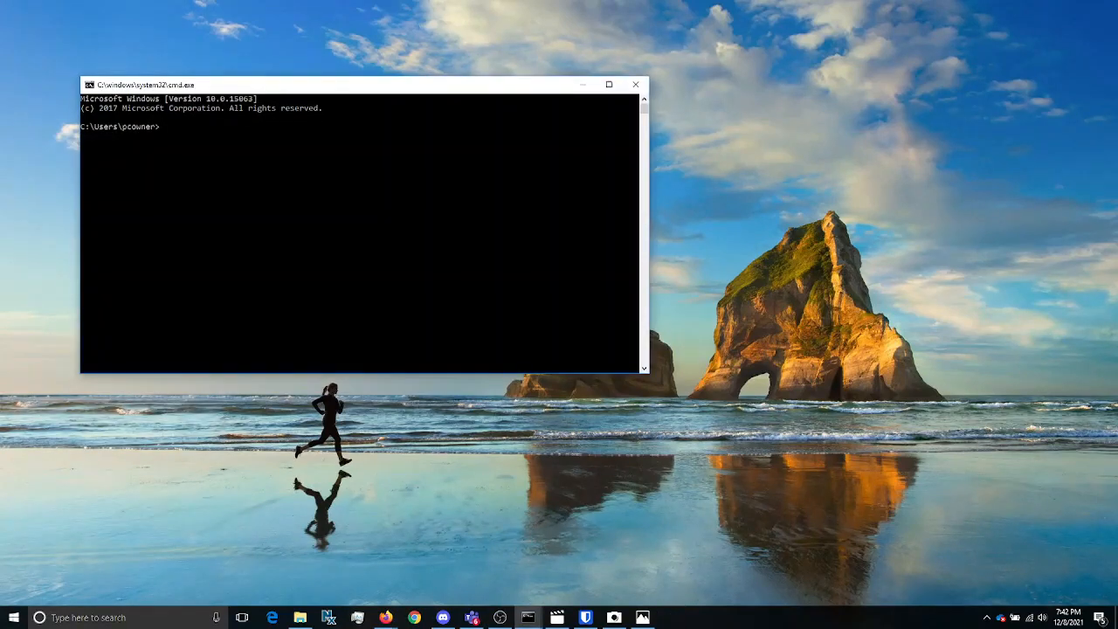
type("nsl")
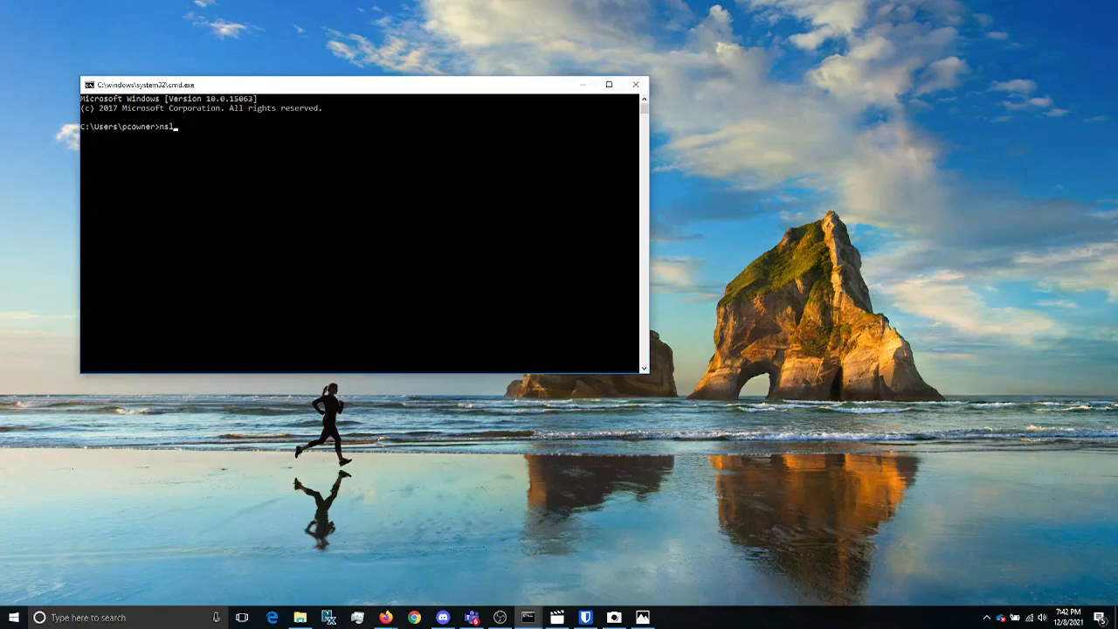
key("Return")
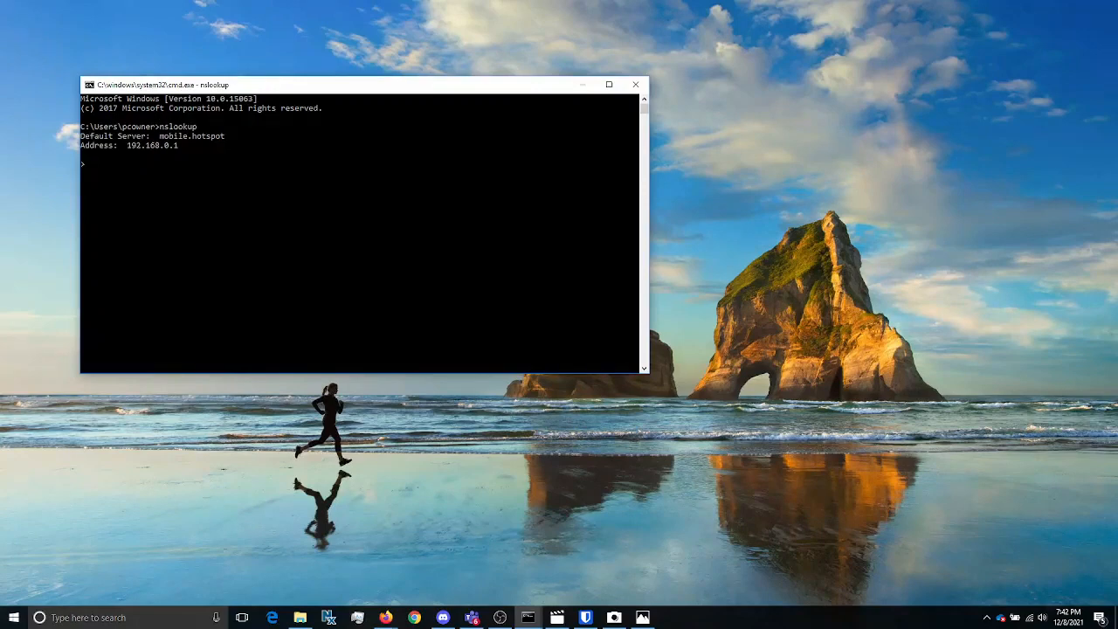
Set the nslookup query type to MX and look up google.com's mail exchangers
type("set ty")
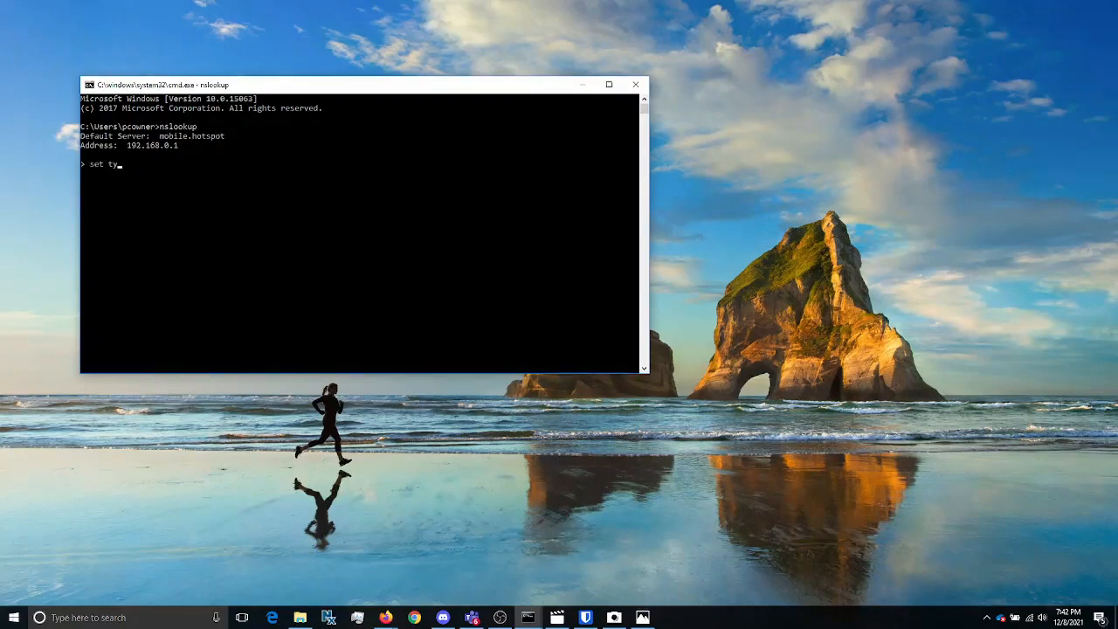
type("pe=m")
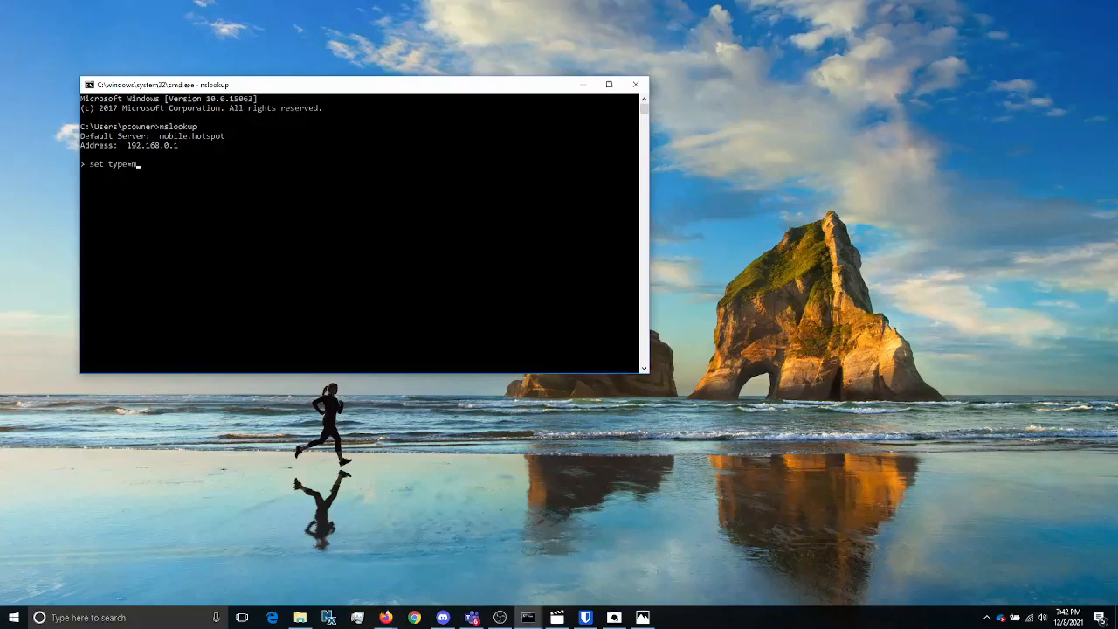
type("x")
type("google.co")
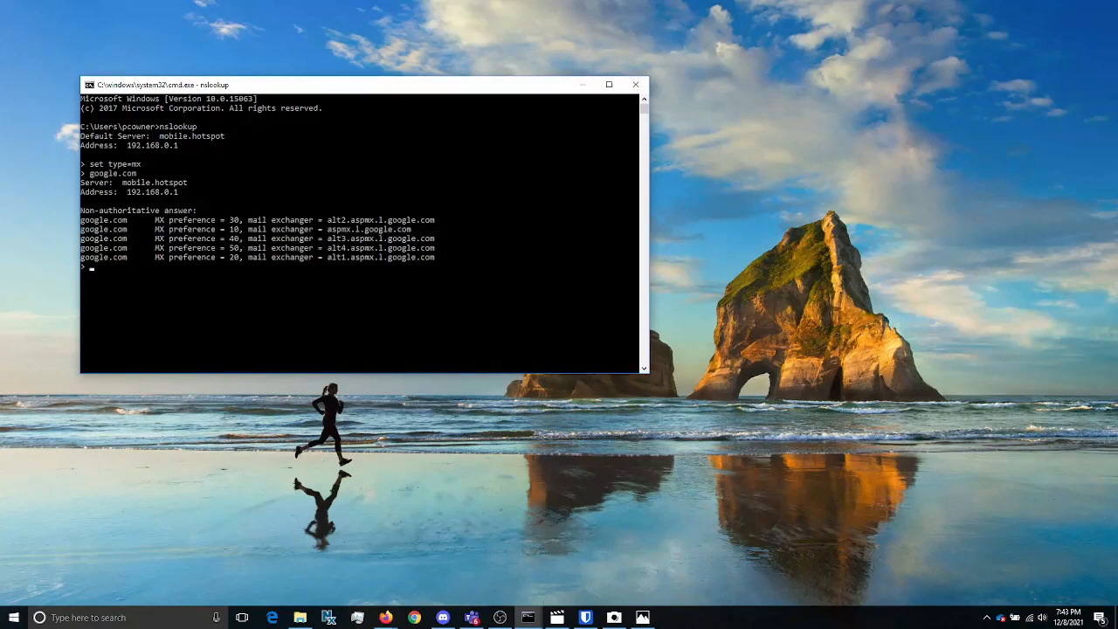
Look up microsoft.com, returning microsoft-com.mail.protection.outlook.com at preference 10
type("microsoft")
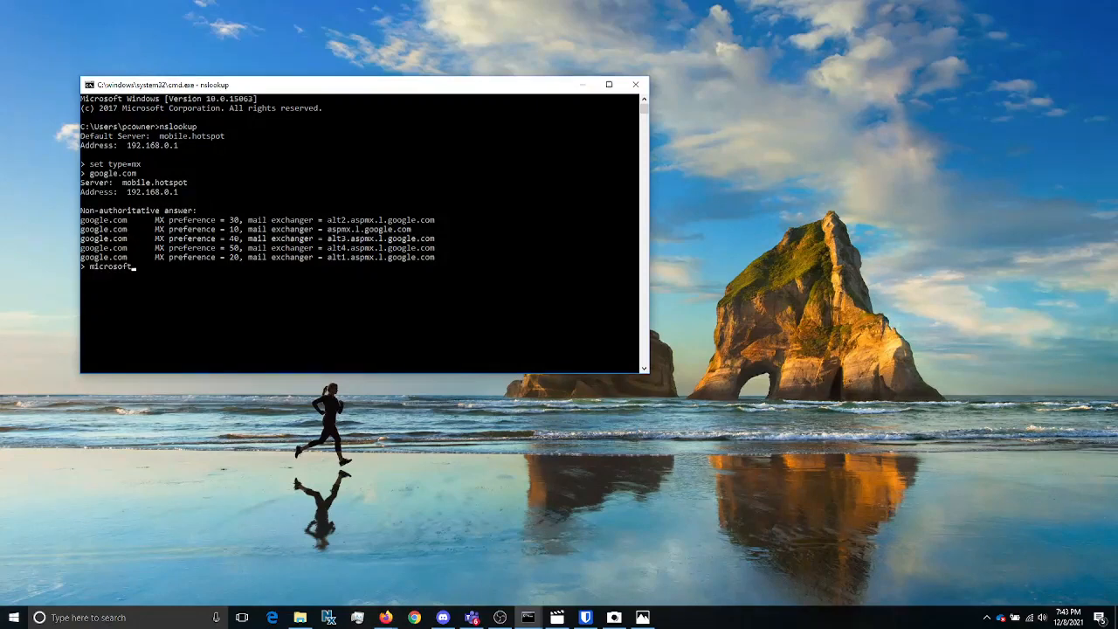
key("Return")
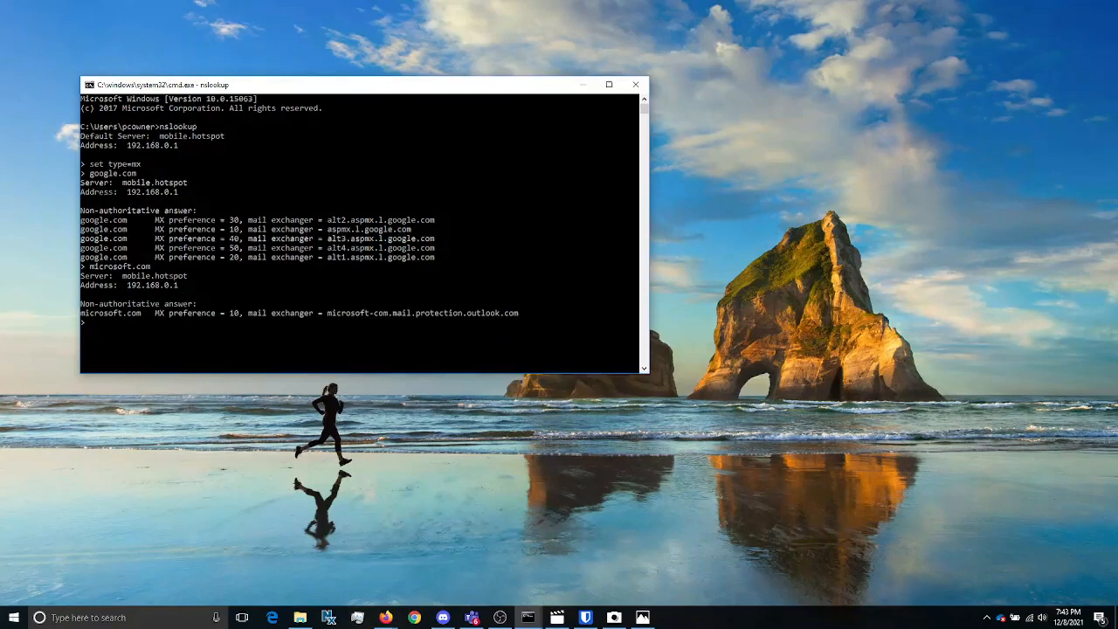
Look up the MX records for pennymac.com (pphosted.com) and then reddit.com
type("pe")
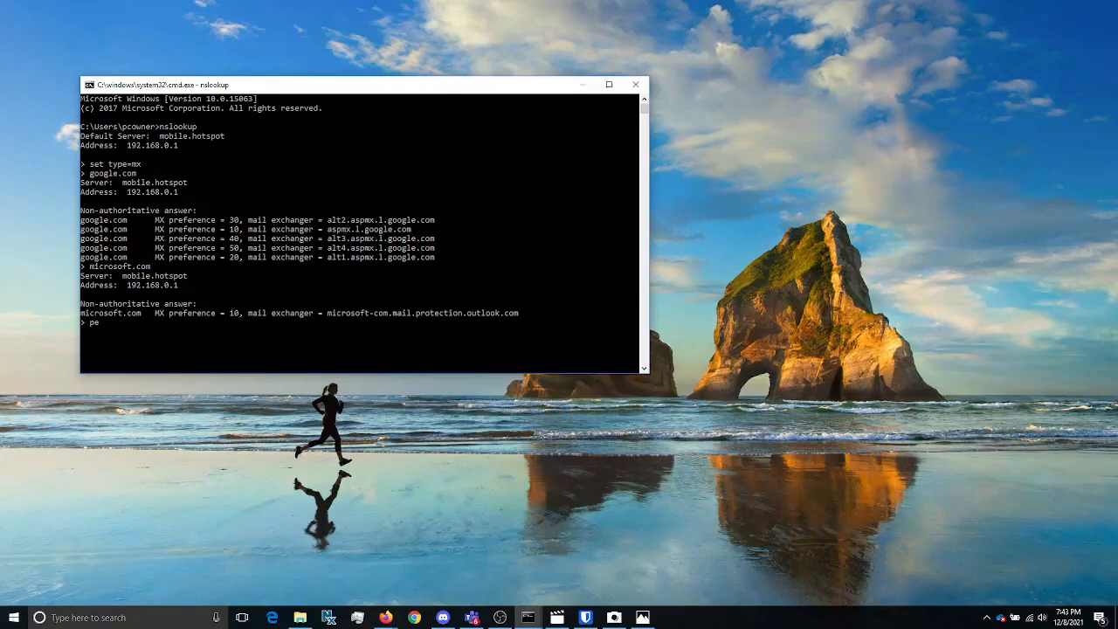
type("nnymac.")
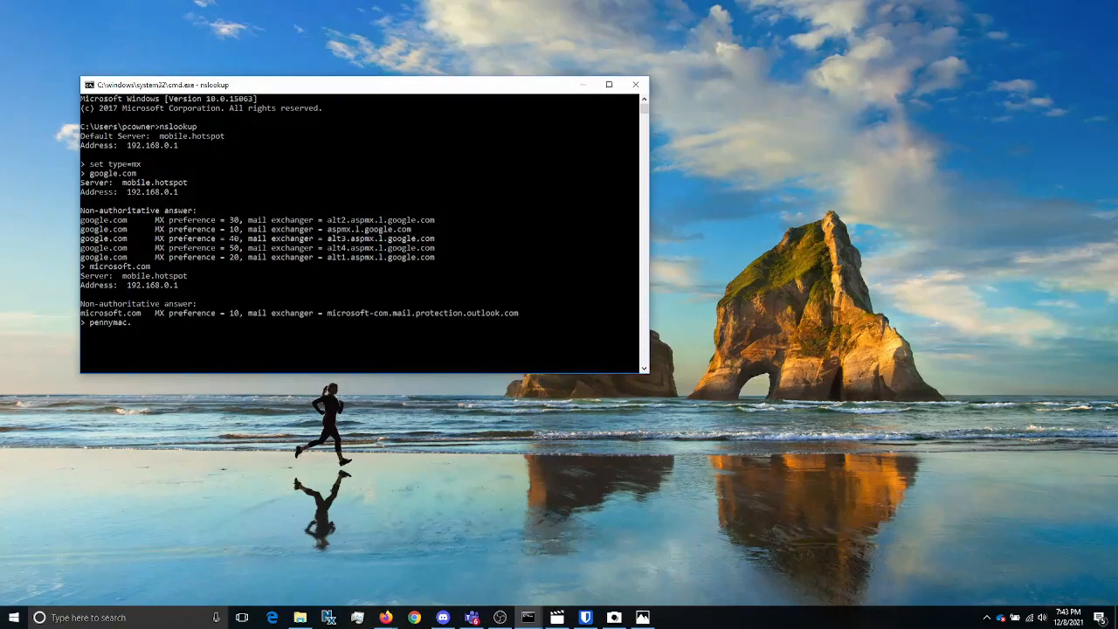
type(".com")
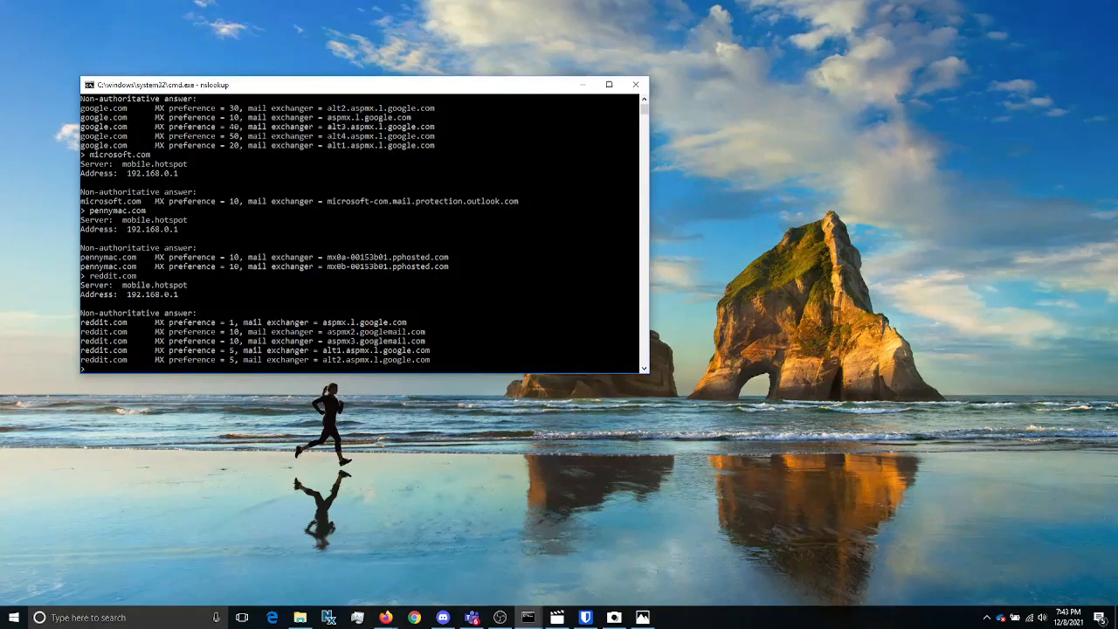
Exit nslookup to return to the ordinary command line
type("exit")
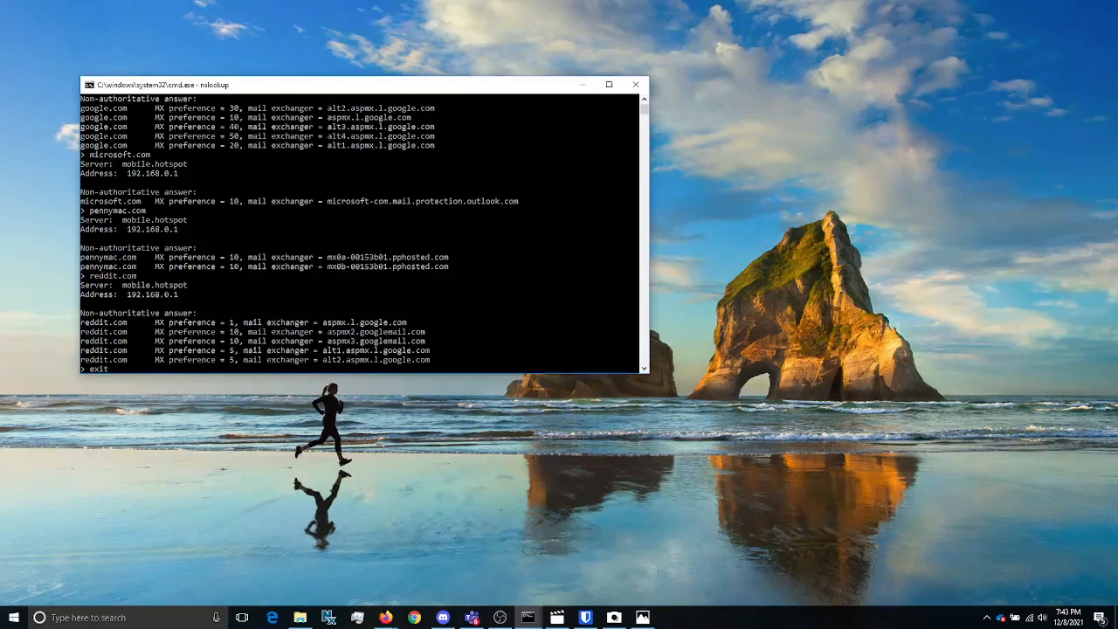
key("Return")
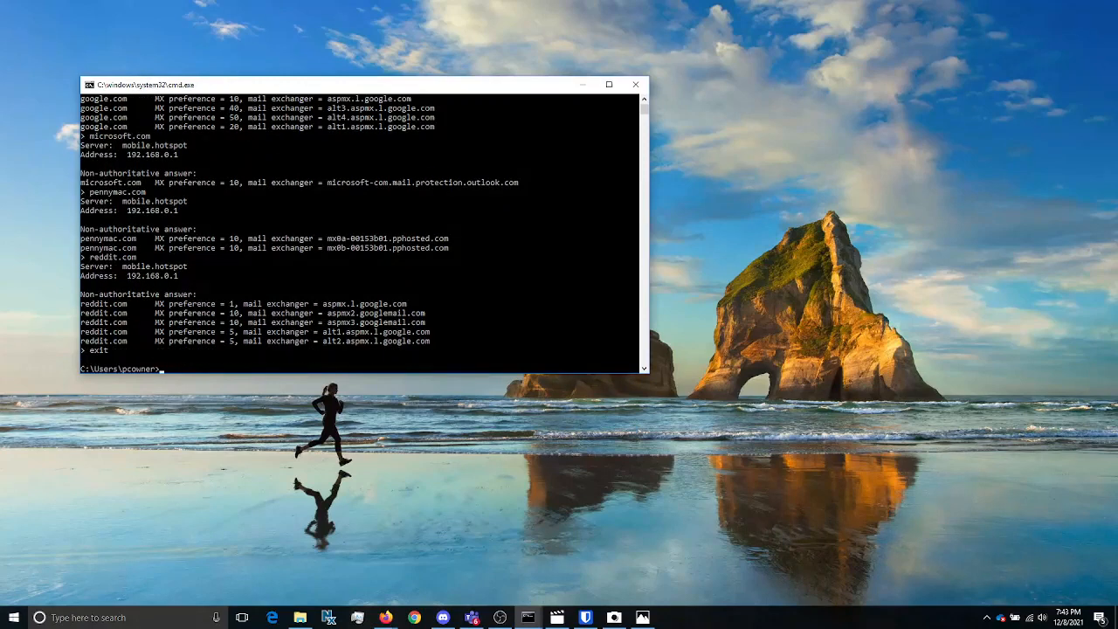